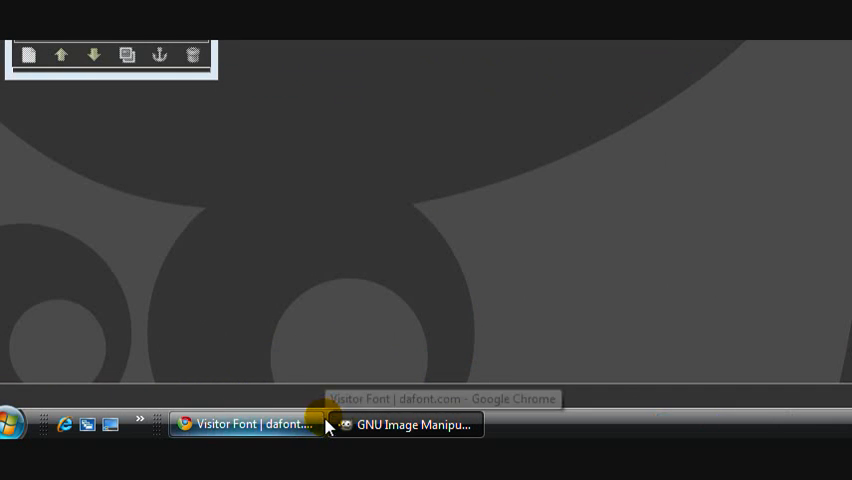
mouse_move(370, 270)
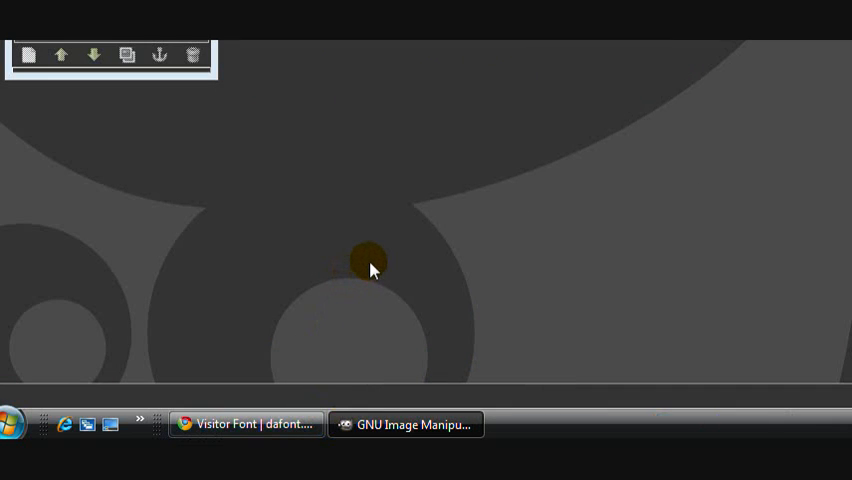
mouse_move(362, 276)
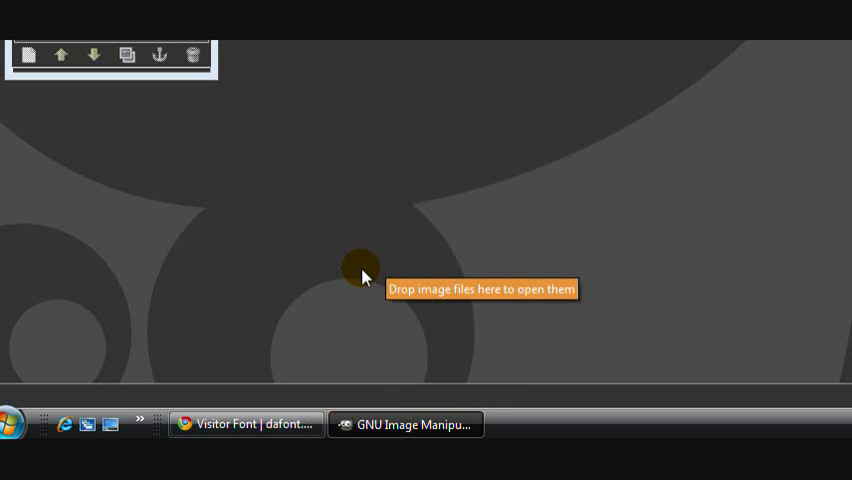
mouse_move(368, 274)
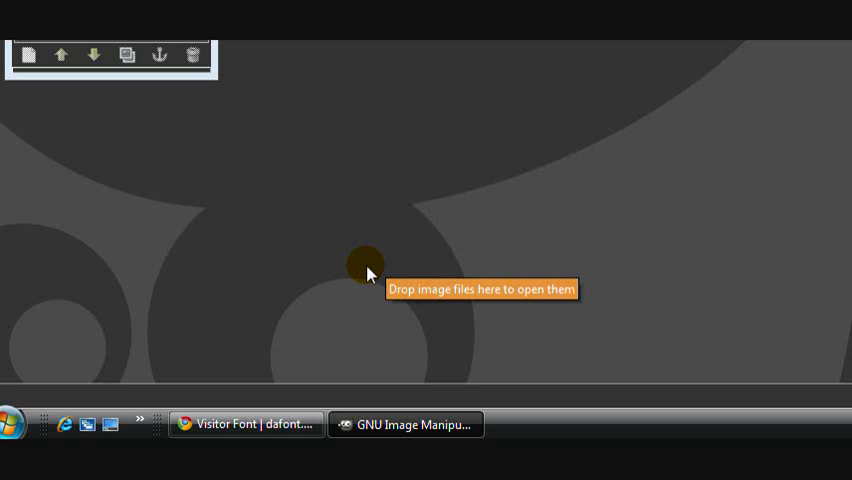
mouse_move(362, 288)
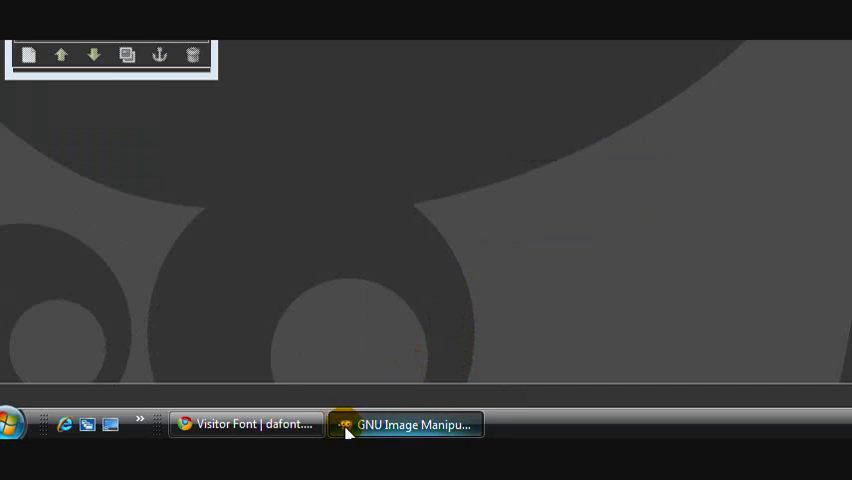
Step: Bring up the Visitor font page in Chrome and review its character preview
click(244, 424)
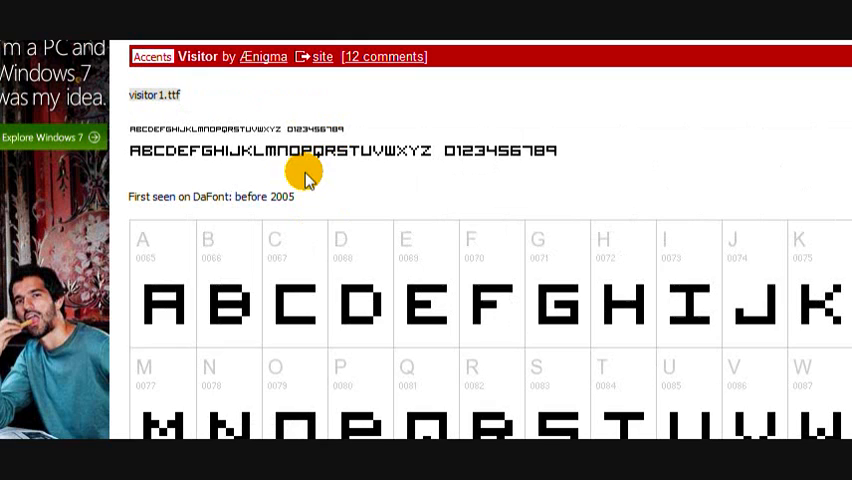
mouse_move(224, 156)
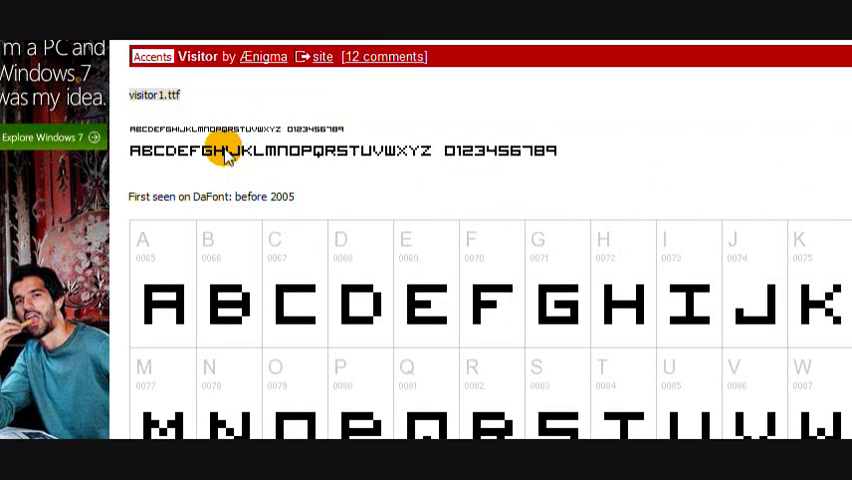
mouse_move(240, 150)
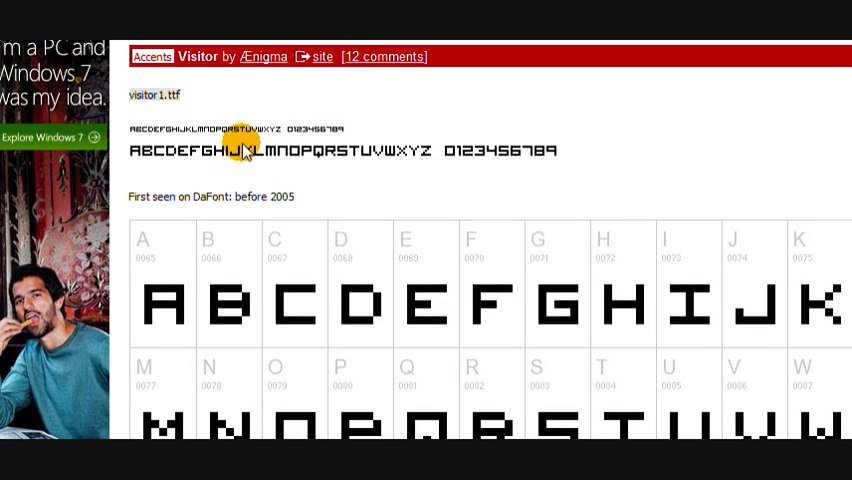
mouse_move(248, 164)
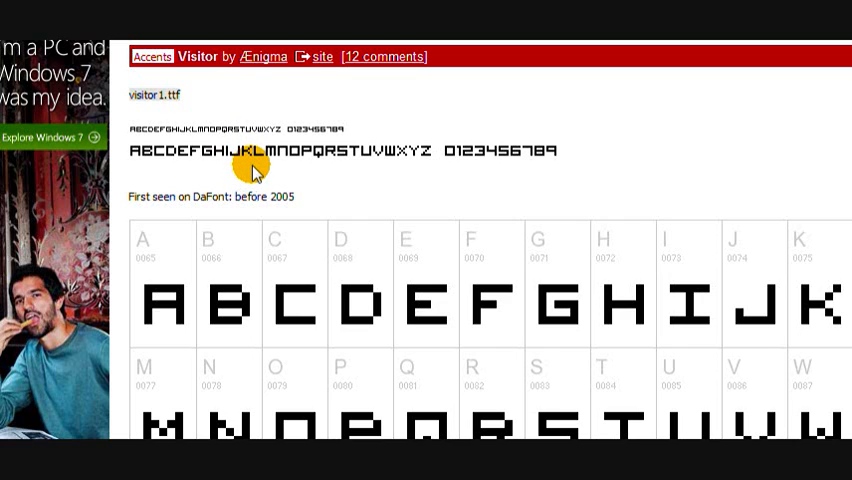
mouse_move(244, 290)
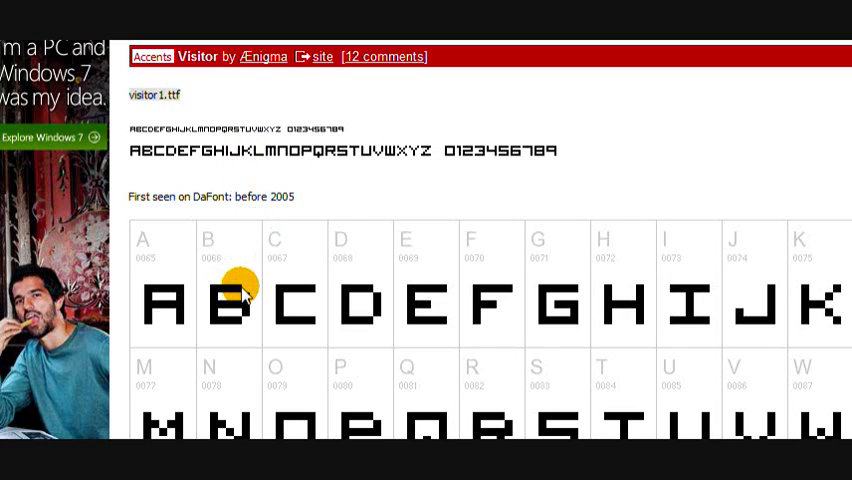
scroll(down, 3)
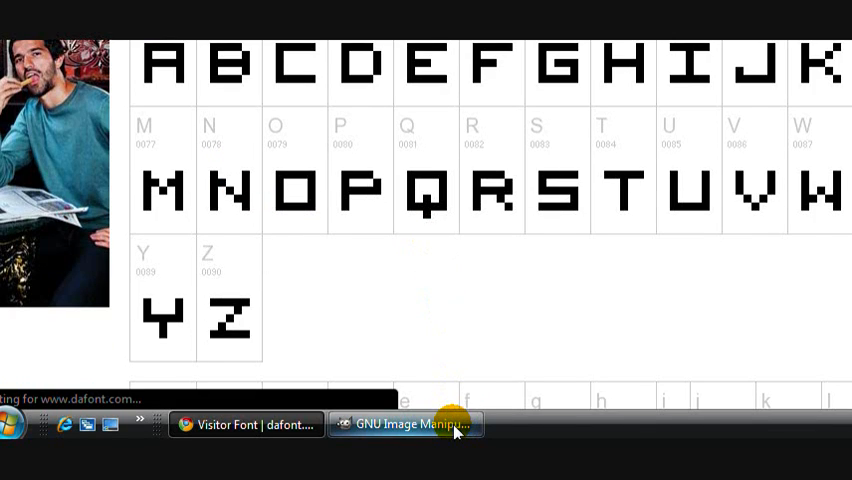
Step: Create a new GIMP image 100 wide by 10 high, choosing its fill under Advanced Options
click(16, 70)
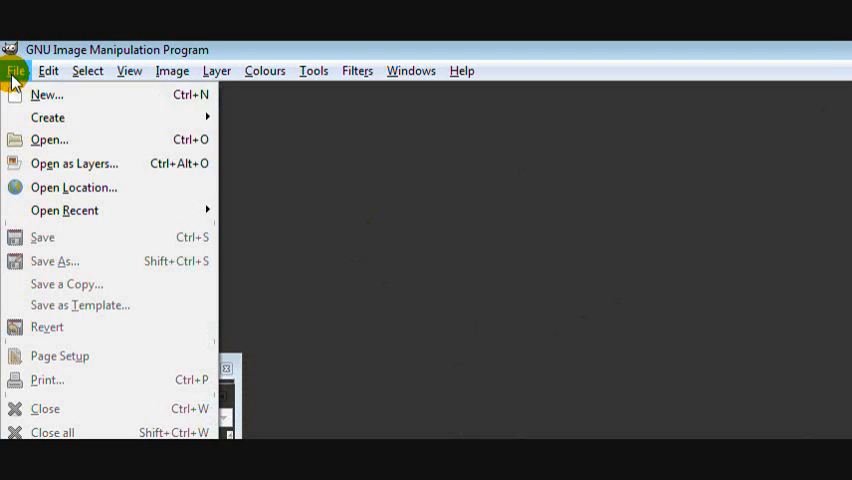
click(46, 94)
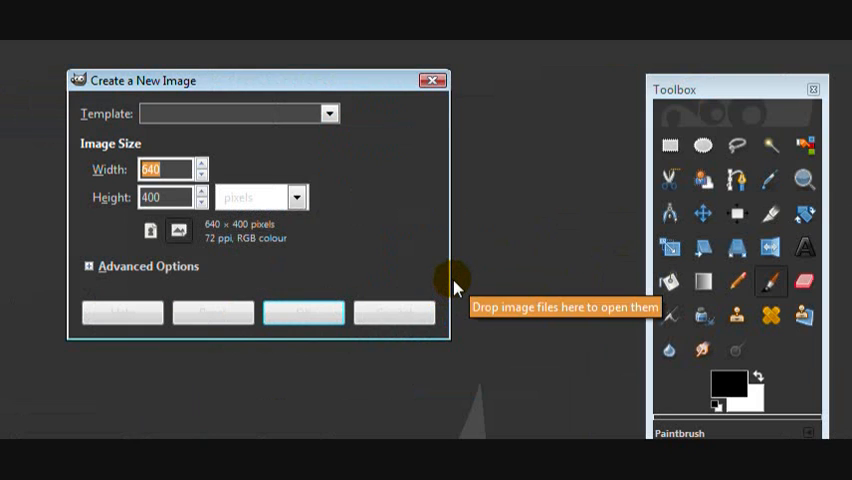
mouse_move(426, 280)
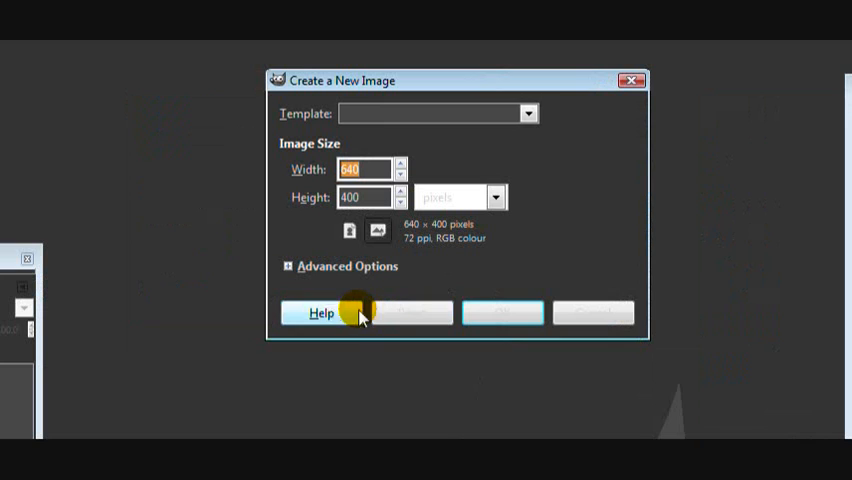
mouse_move(492, 288)
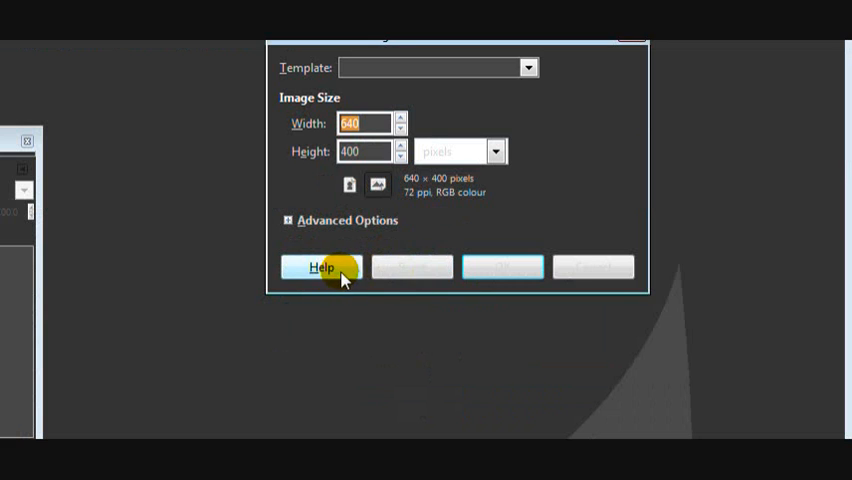
mouse_move(364, 272)
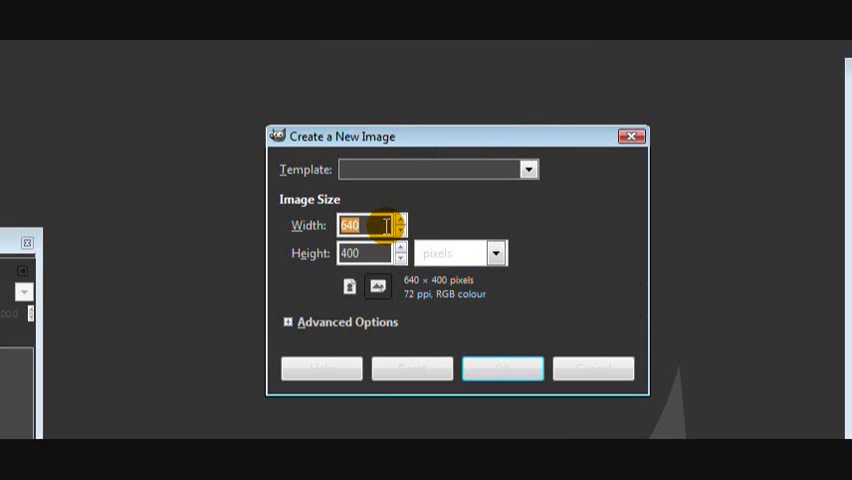
text(100)
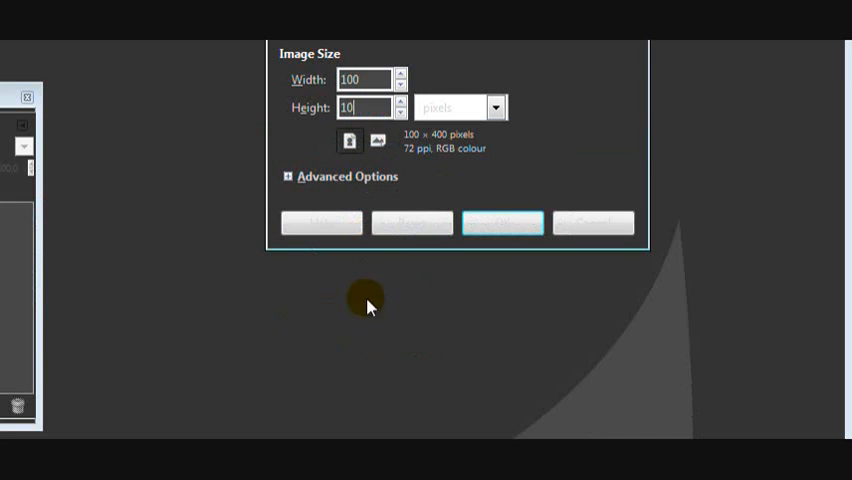
click(288, 176)
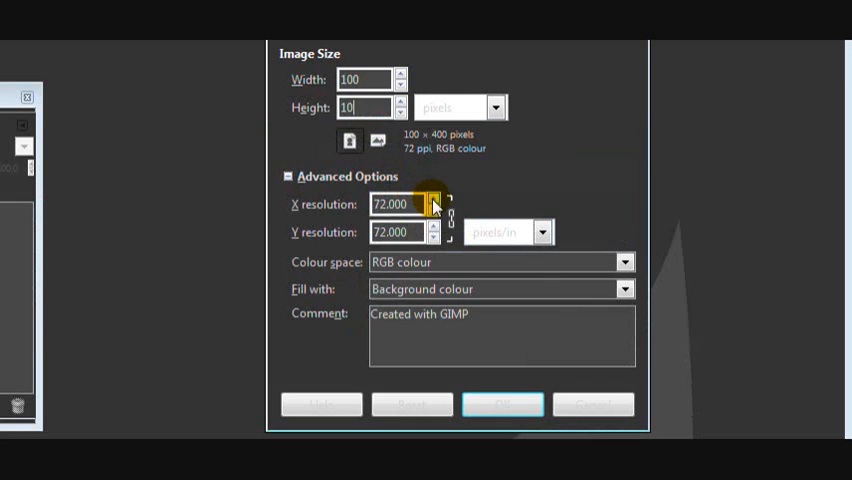
mouse_move(624, 288)
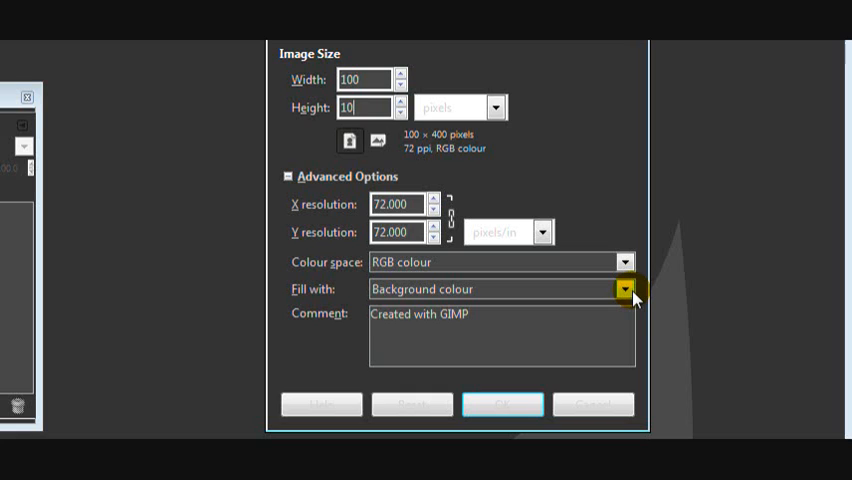
click(624, 288)
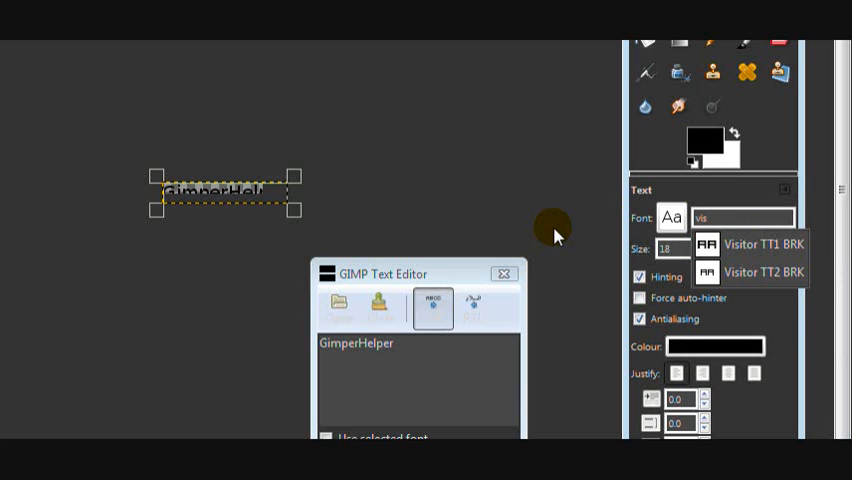
mouse_move(670, 236)
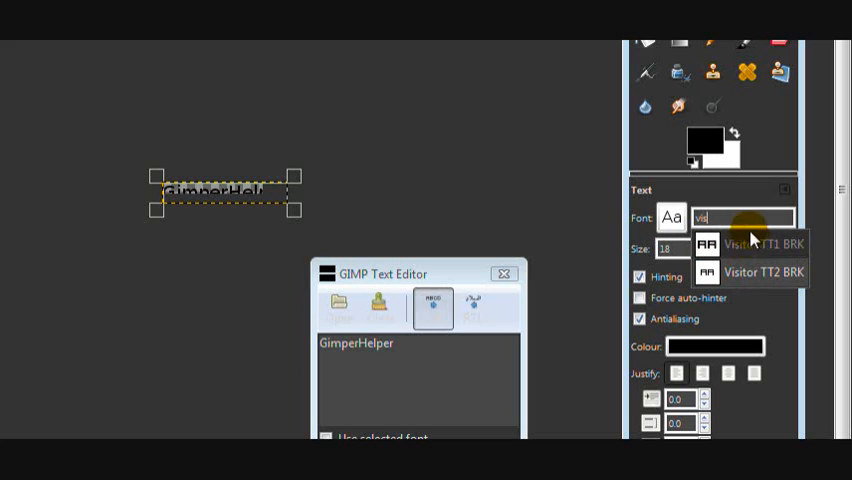
mouse_move(756, 274)
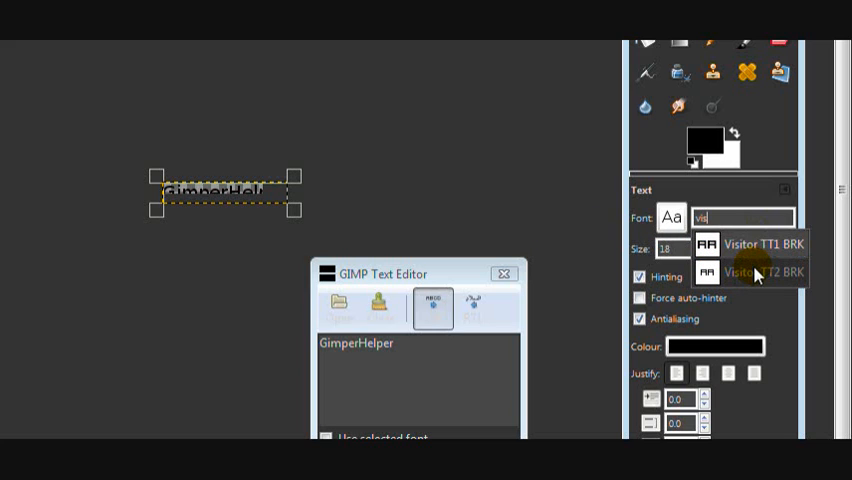
Step: Set the GimperHelper text layer's font to Visitor TT2 BRK
click(742, 272)
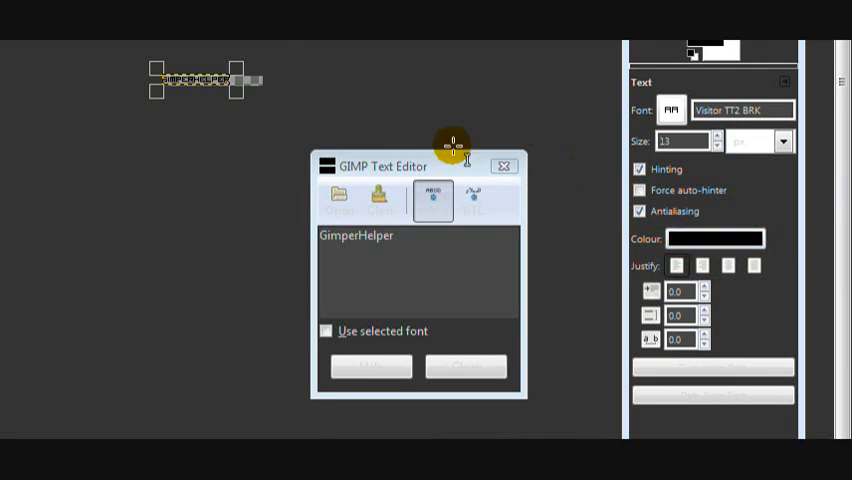
Step: Colour the GimperHelper text red (ff0000) and close the text editor
click(716, 238)
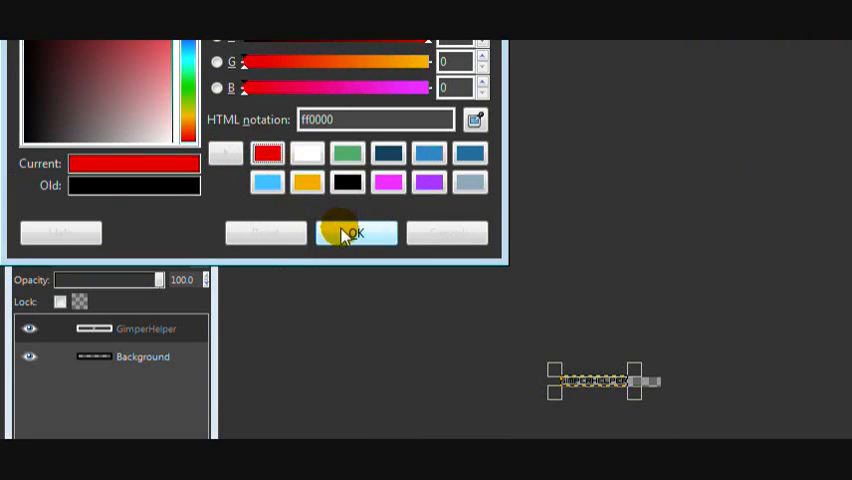
click(356, 232)
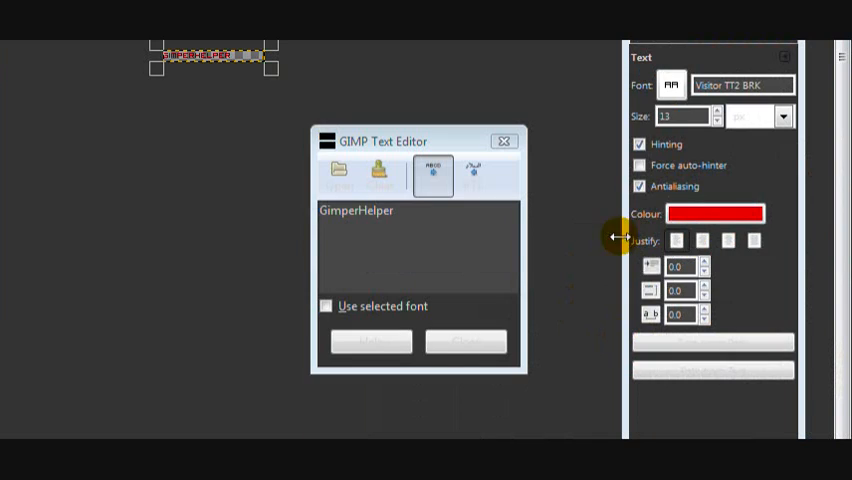
click(728, 240)
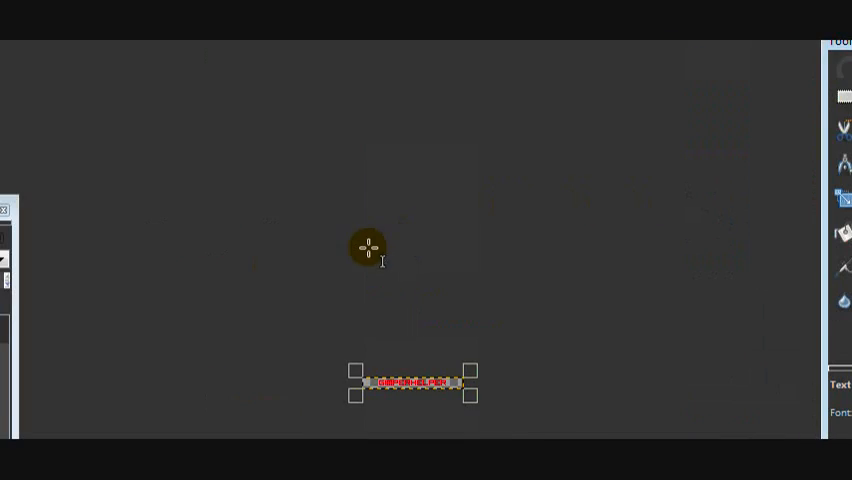
Step: Show the Layers dialog and merge the GimperHelper text layer down into the background
click(412, 70)
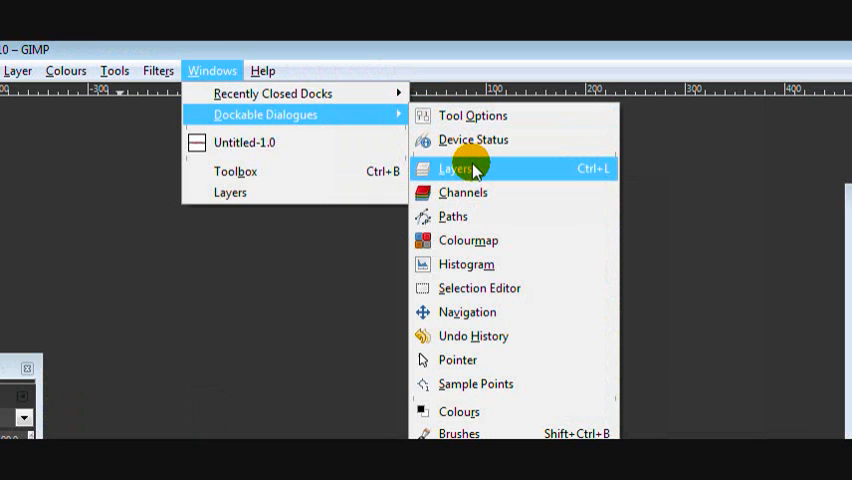
click(452, 168)
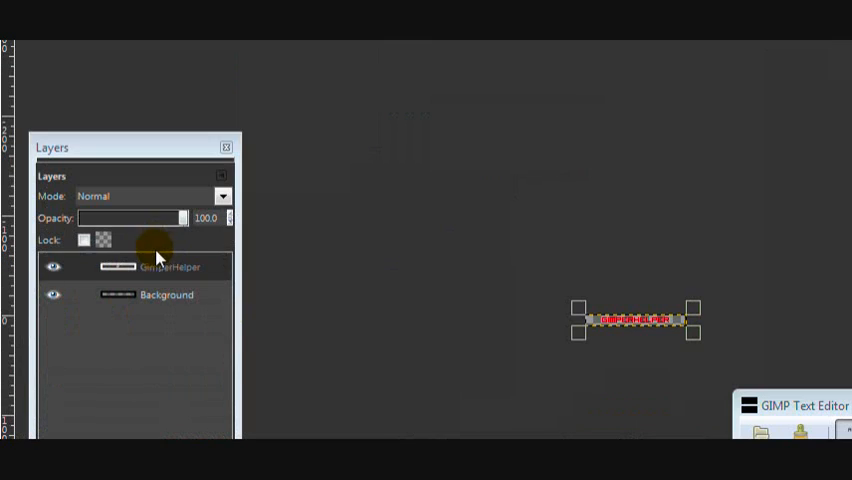
right_click(156, 258)
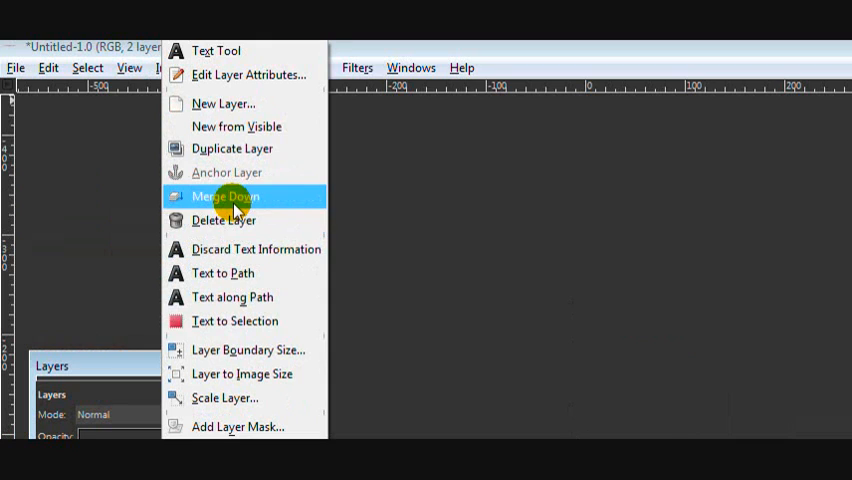
click(224, 196)
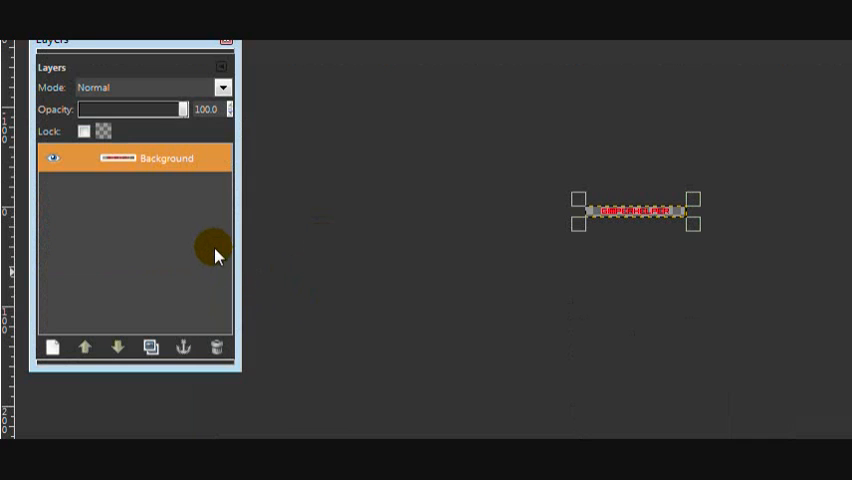
mouse_move(202, 260)
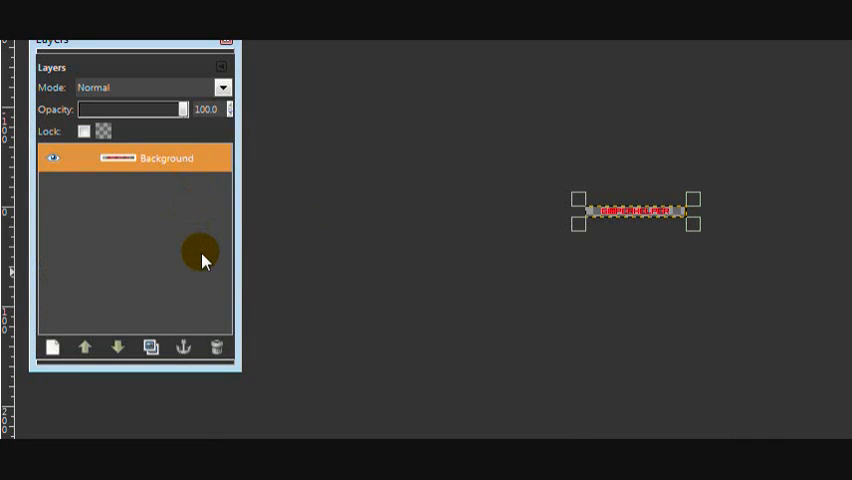
mouse_move(238, 244)
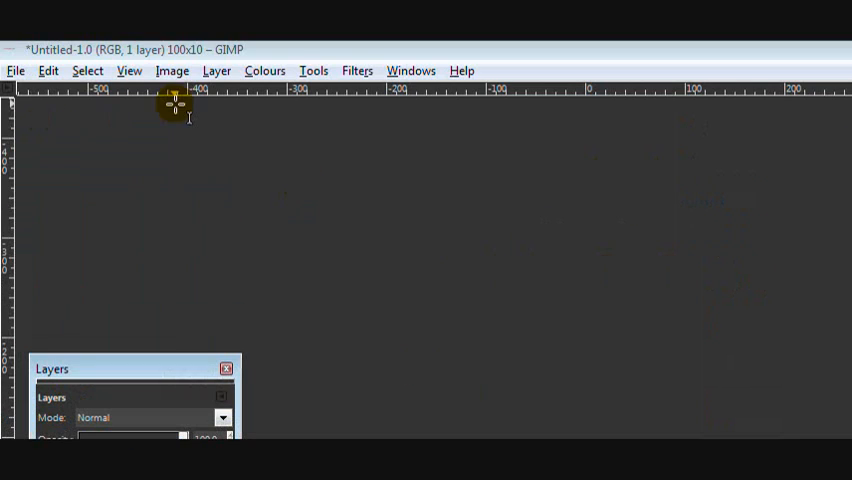
mouse_move(238, 170)
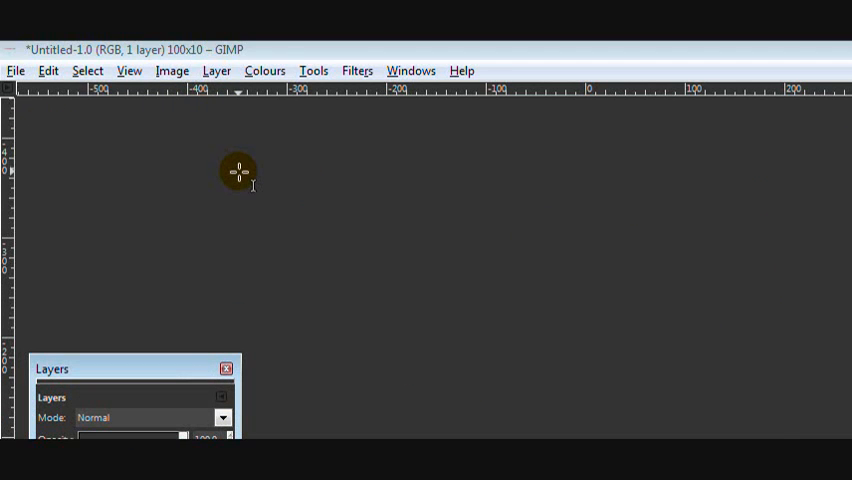
mouse_move(210, 150)
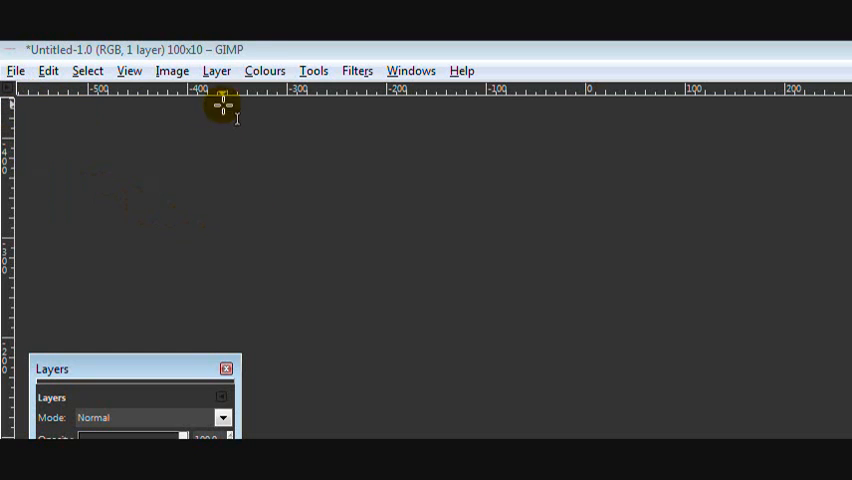
click(216, 70)
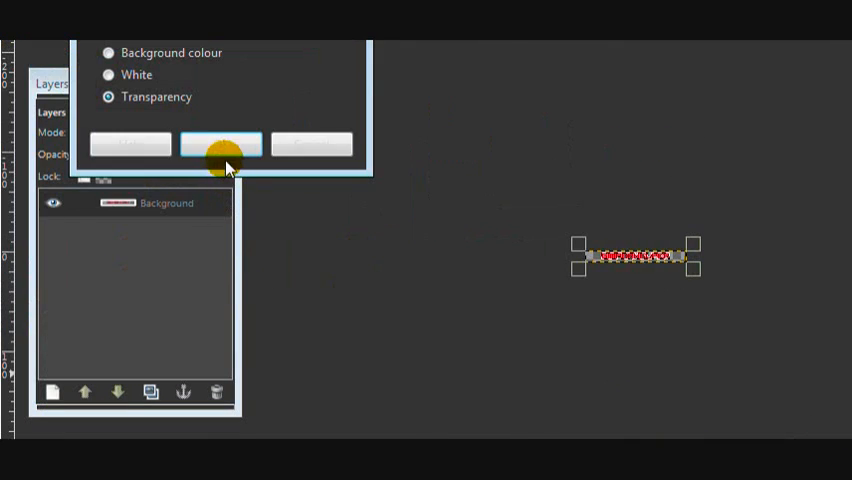
Step: Add a new layer filled with Transparency above the red text
click(222, 144)
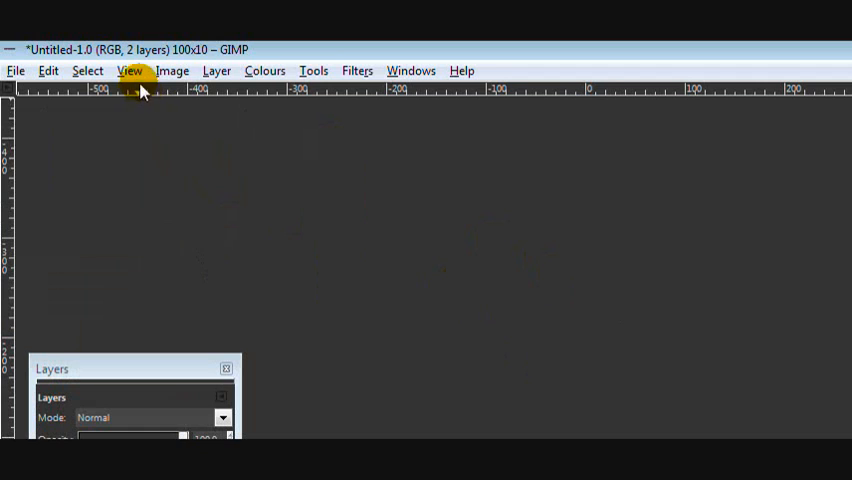
Step: Zoom the view to 16:1 (1600%) to see the pixel text up close
click(130, 70)
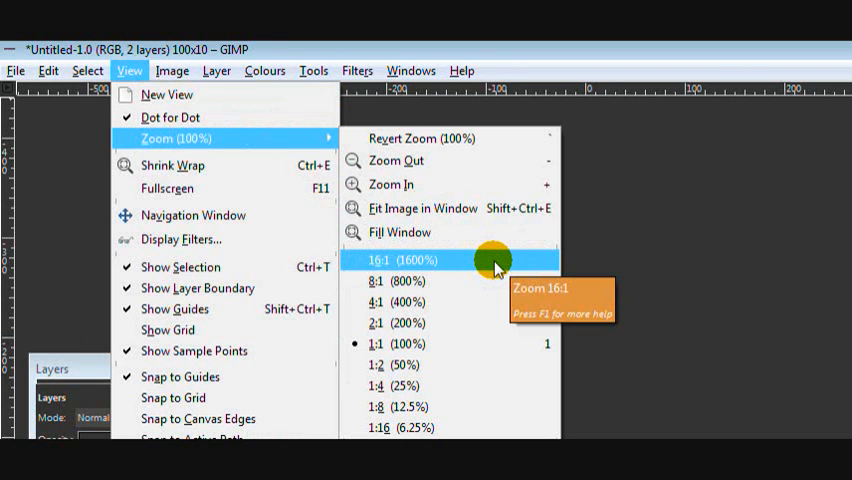
click(380, 260)
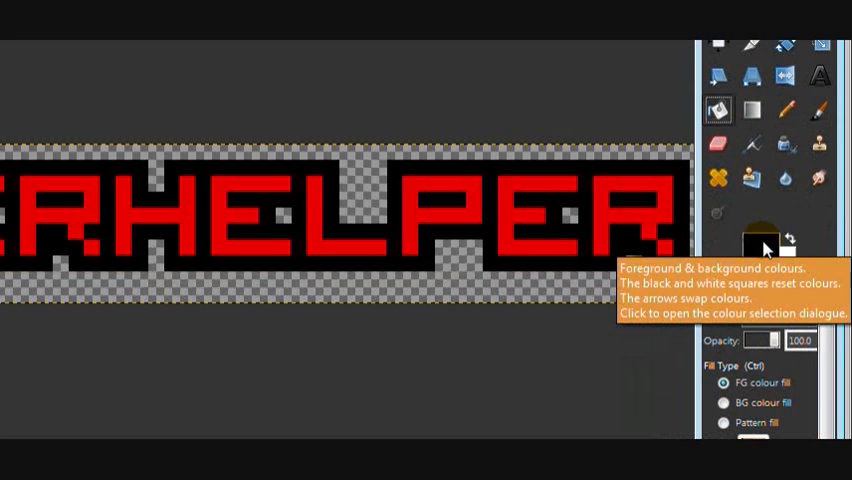
Step: Pick a new foreground colour and duplicate the red Background text layer
click(756, 244)
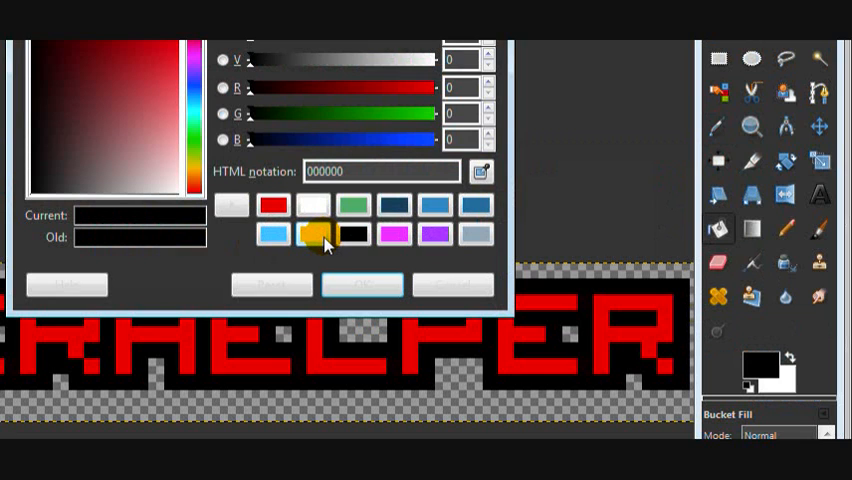
click(316, 232)
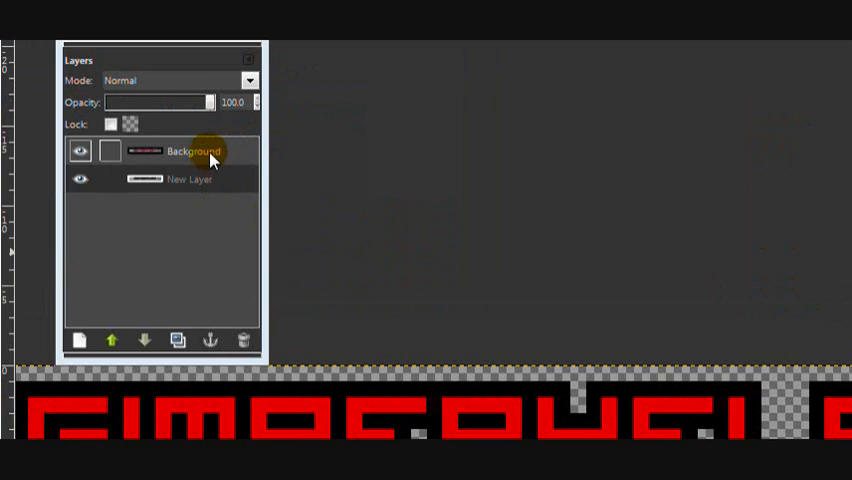
click(178, 340)
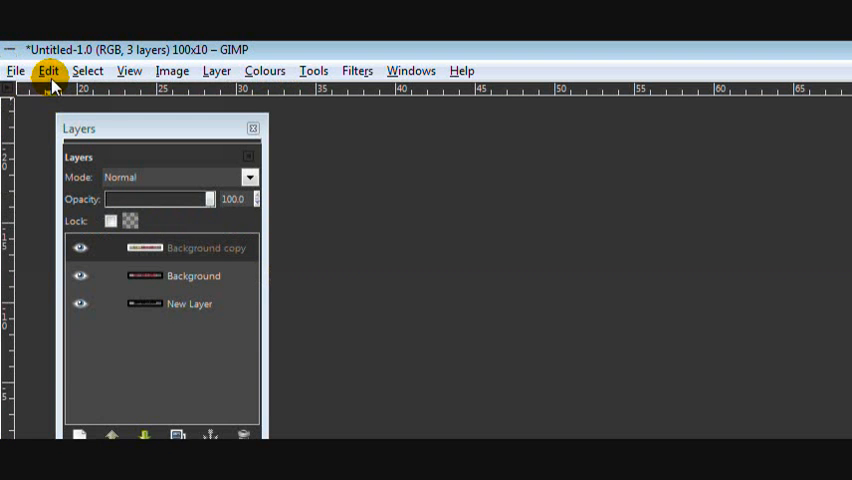
Step: Undo the layer duplication and merge the text layer into the one below
click(48, 70)
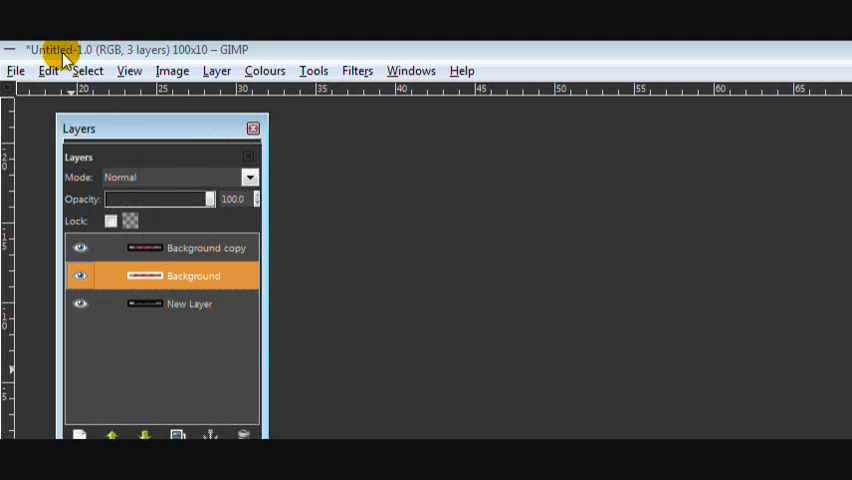
click(244, 434)
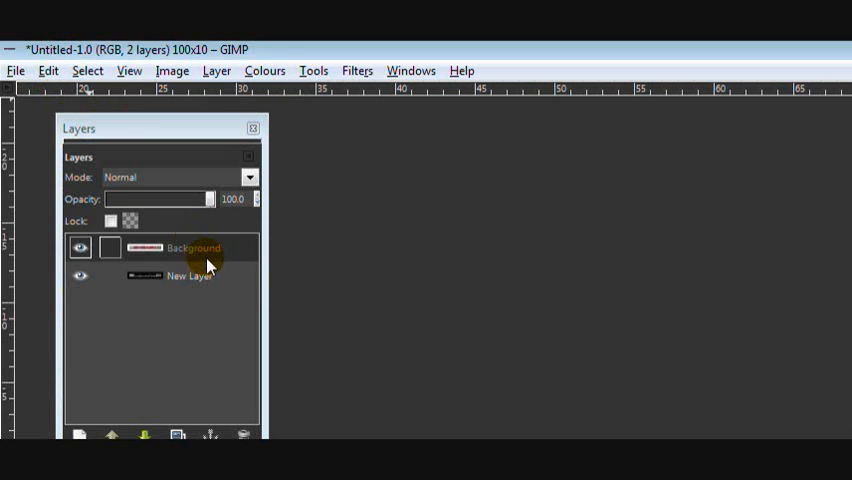
right_click(208, 248)
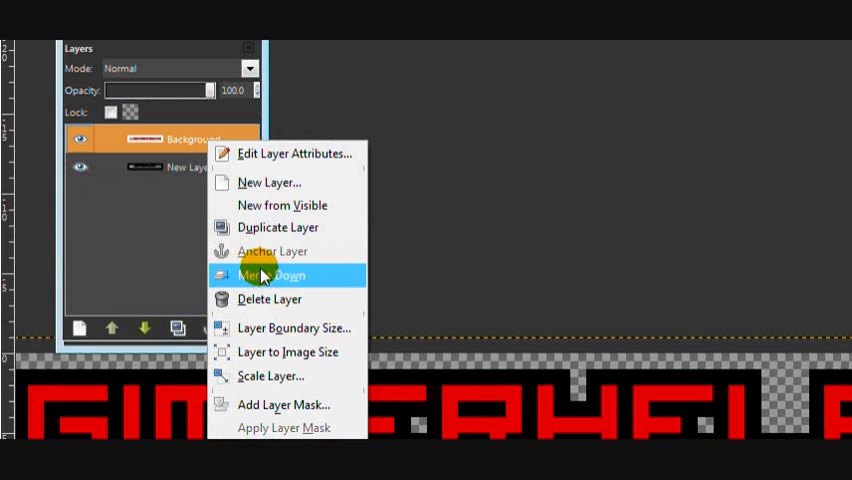
click(276, 274)
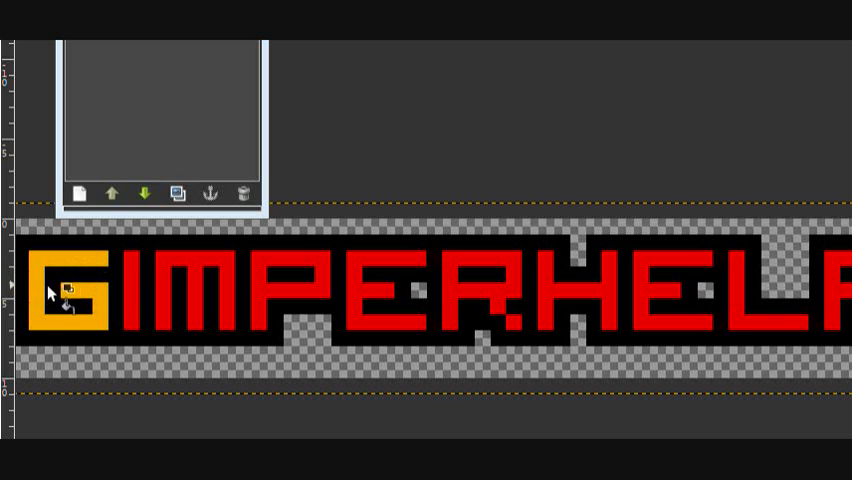
mouse_move(62, 300)
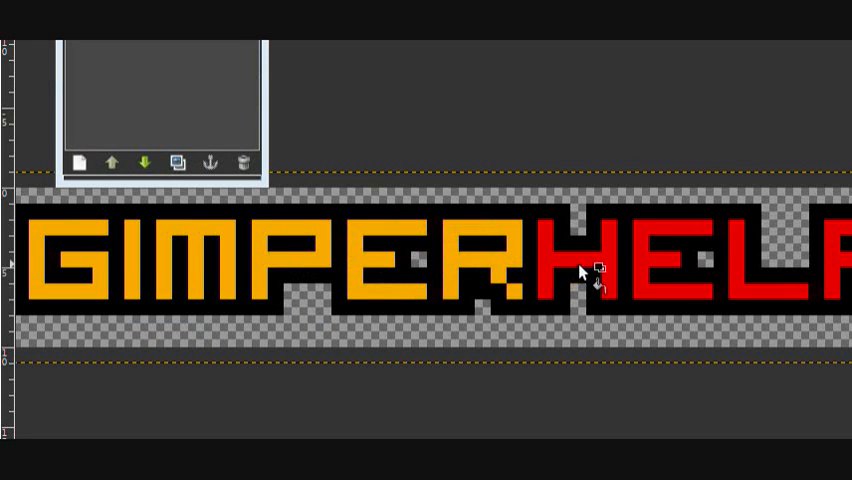
Step: Recolour the letters orange and pick the next colour for the following frame layer
scroll(right, 3)
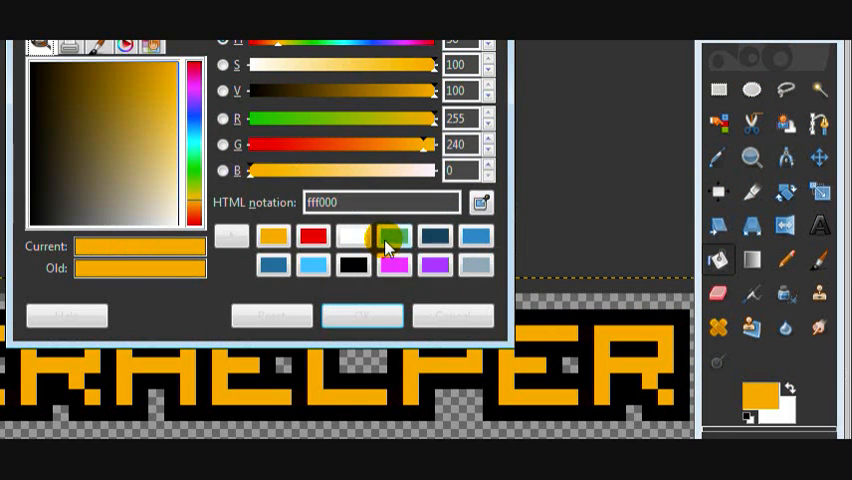
click(362, 316)
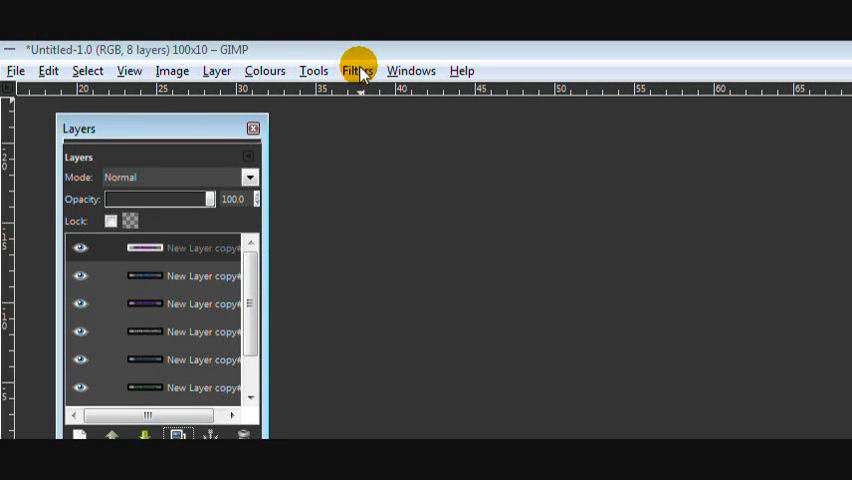
click(356, 70)
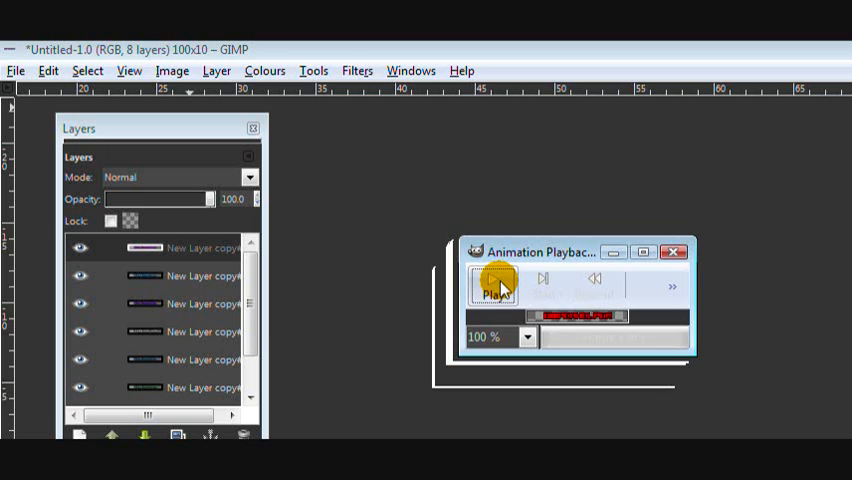
click(490, 284)
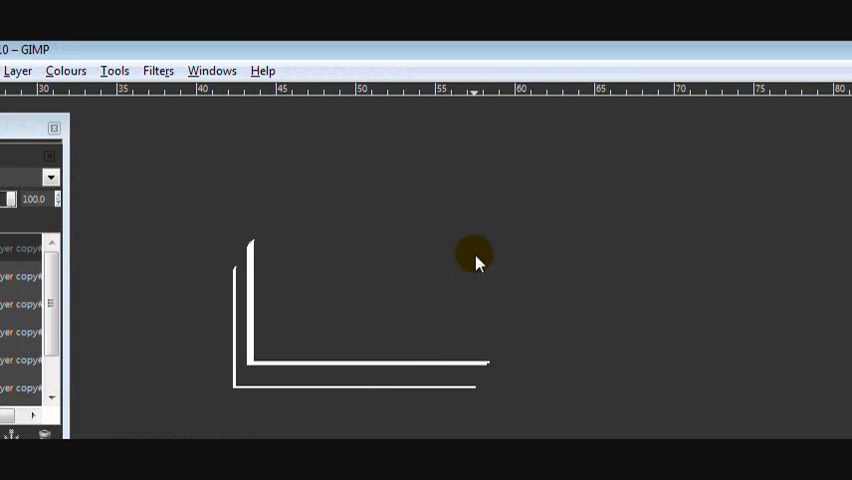
click(16, 70)
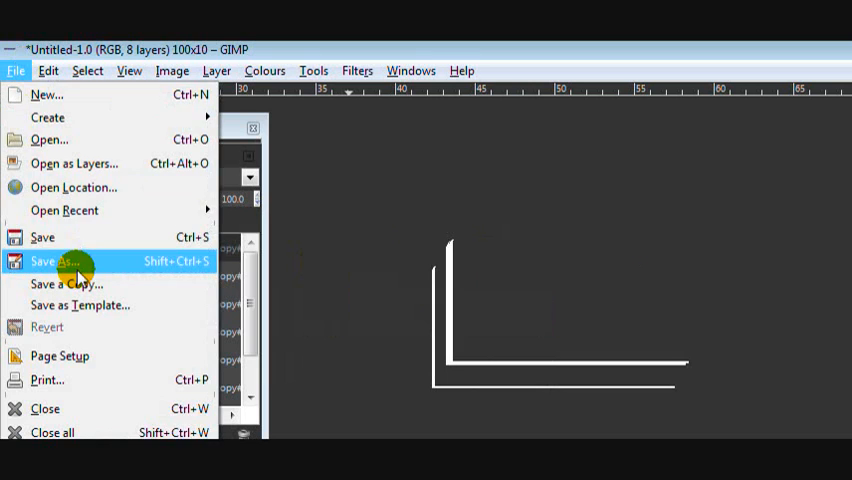
Step: Save the image as GHAni.gif, replacing the existing file name, which brings up the GIF export prompt
click(56, 260)
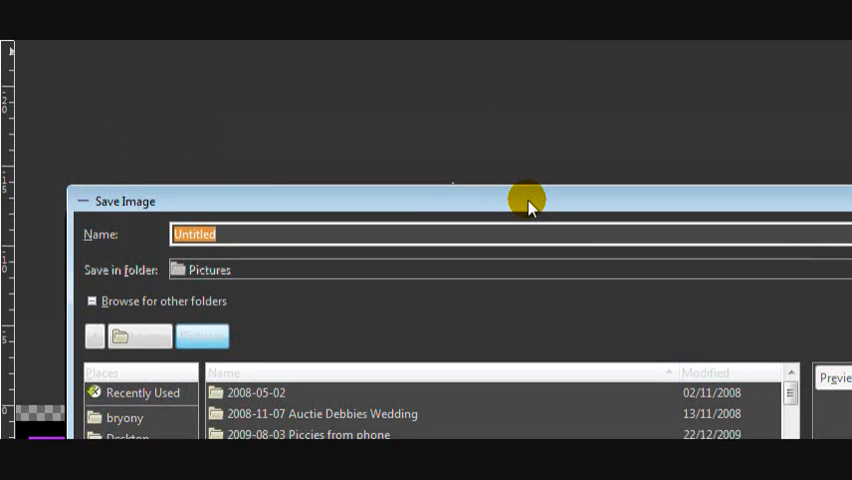
drag(528, 200, 344, 218)
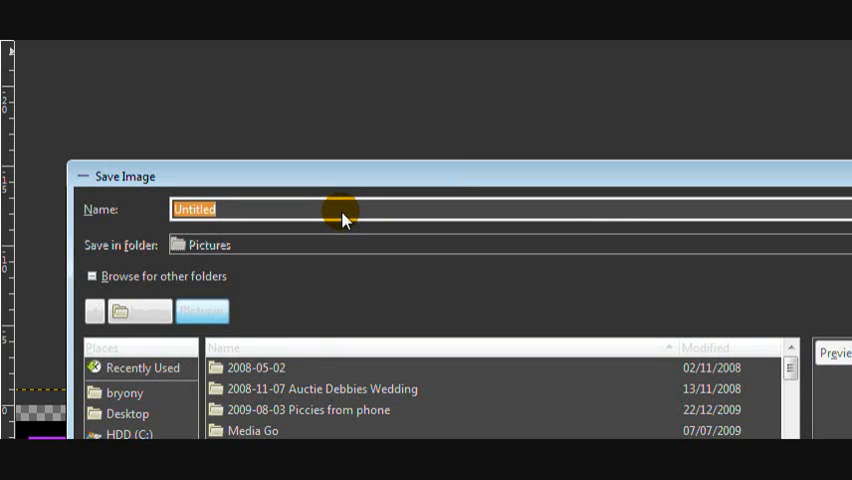
text(GHA)
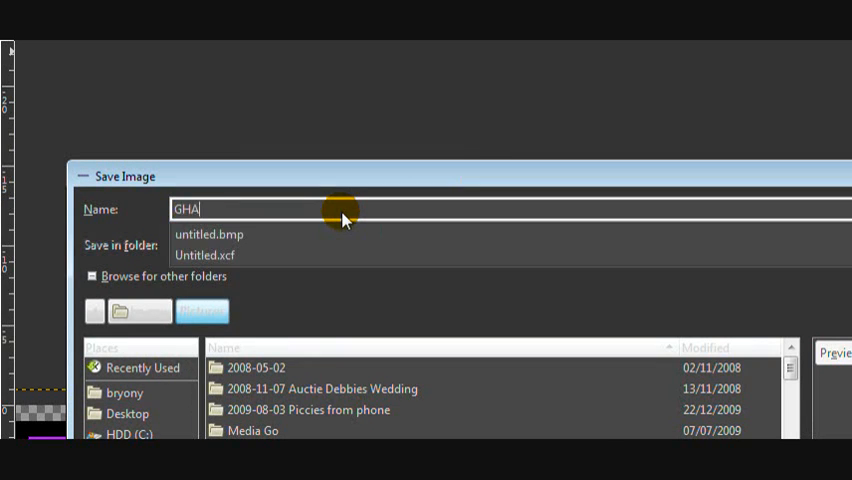
text(ni)
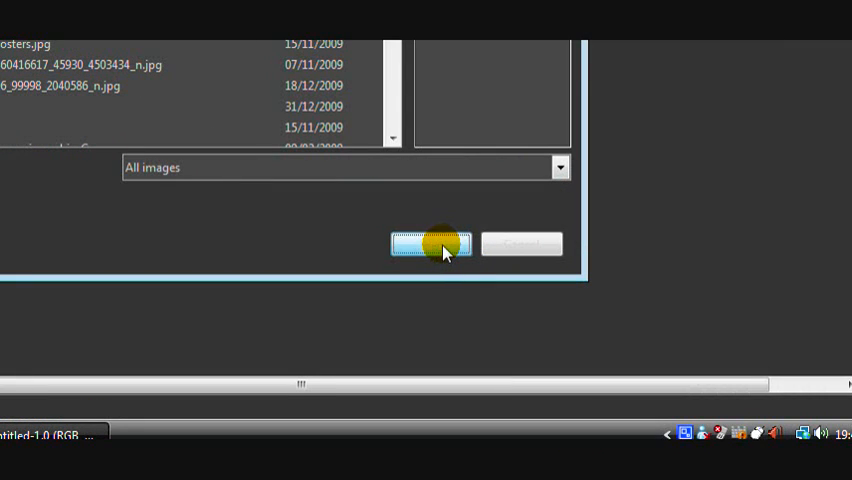
click(430, 244)
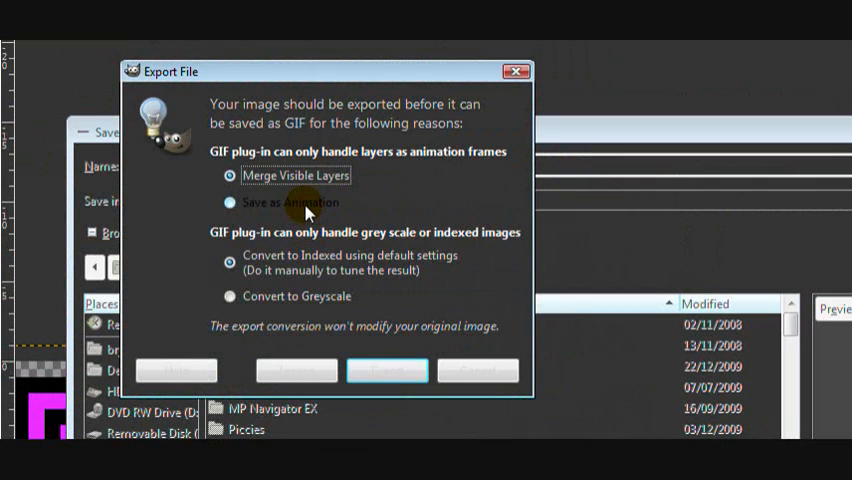
Step: Export the layers as animation frames cropped to the image, looping forever at 100 ms
click(386, 370)
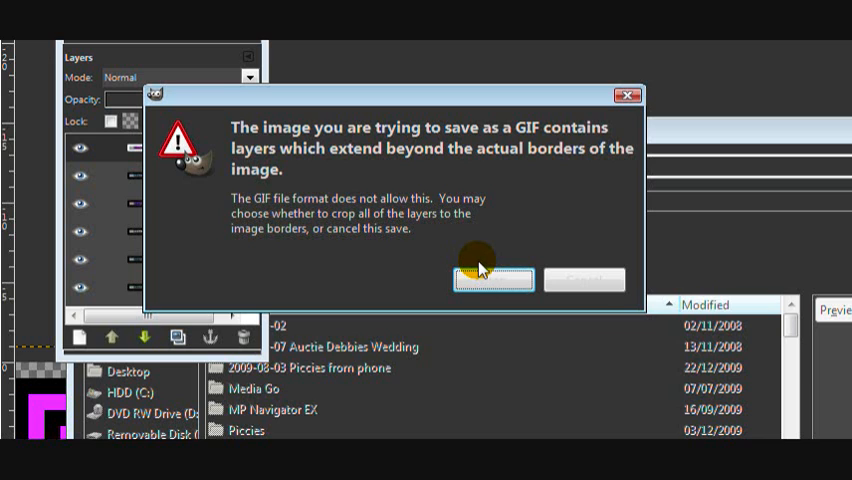
mouse_move(490, 270)
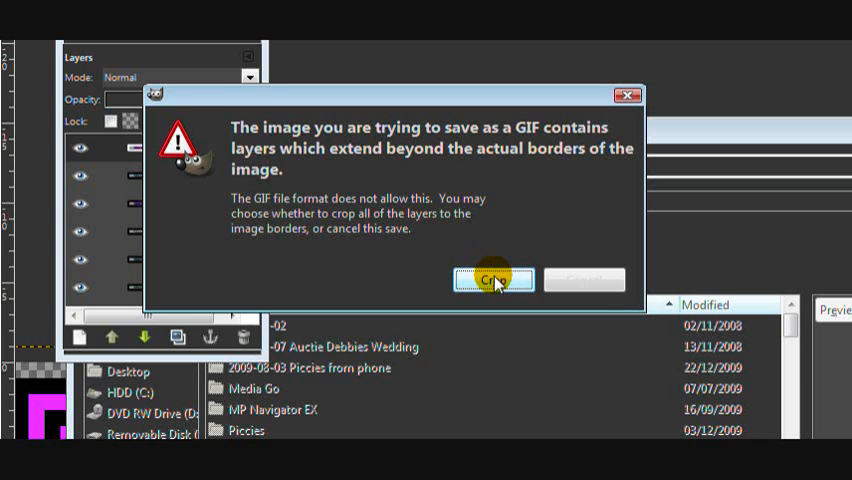
click(492, 280)
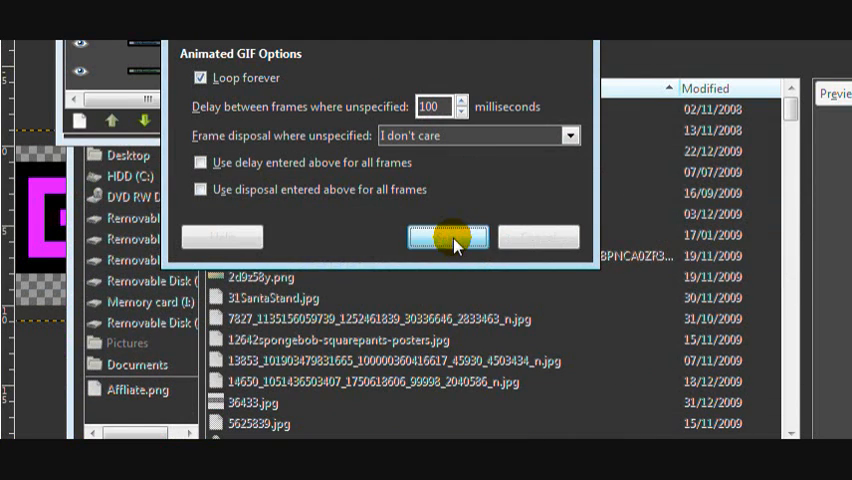
click(448, 236)
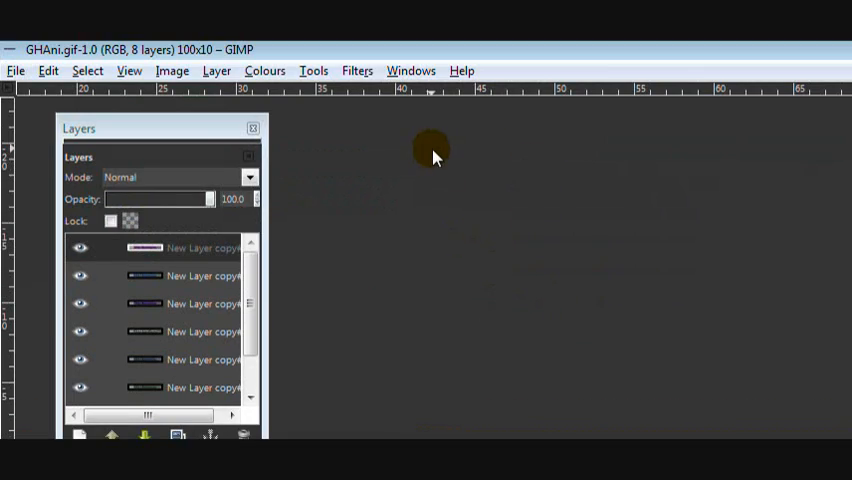